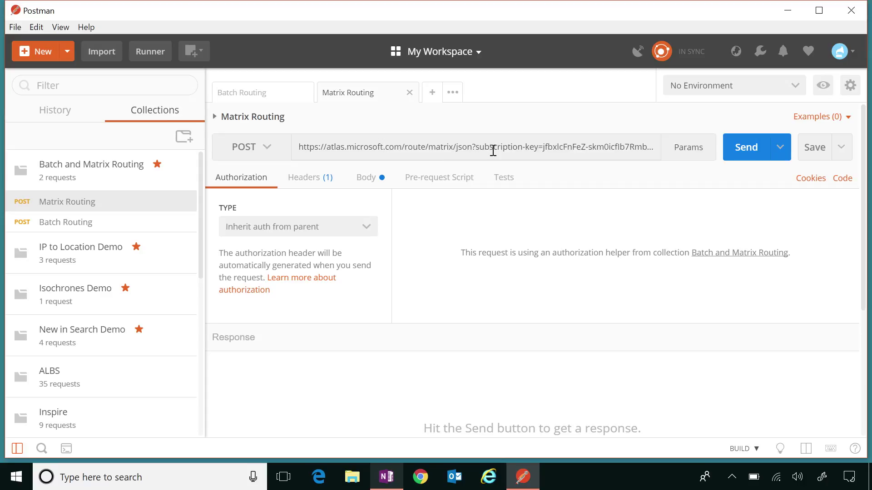
Expand the Matrix Routing URL to show its api-version and routeType=shortest parameters
left_click(492, 147)
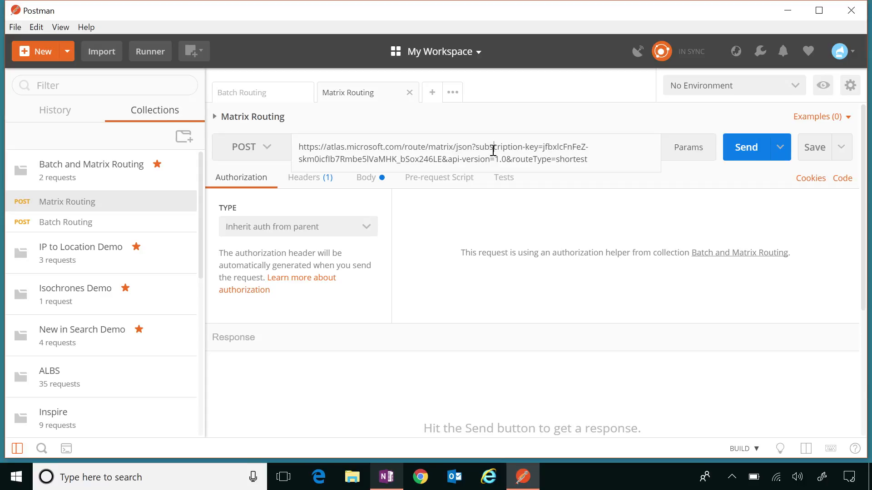
mouse_move(339, 194)
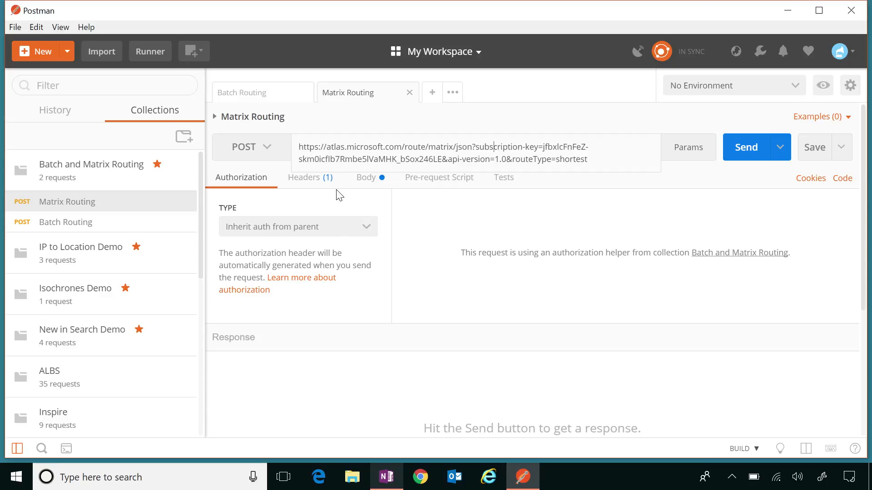
Show the raw JSON body with the two MultiPoint origins and two MultiPoint destinations
left_click(366, 177)
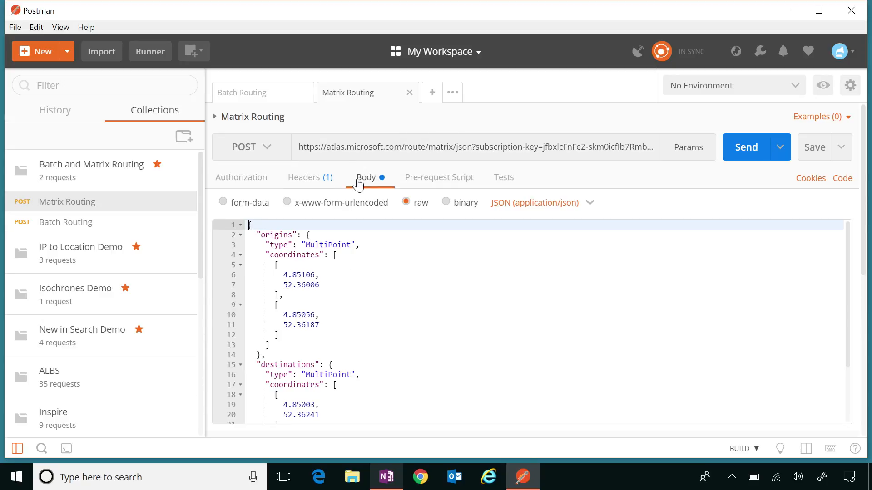
mouse_move(399, 259)
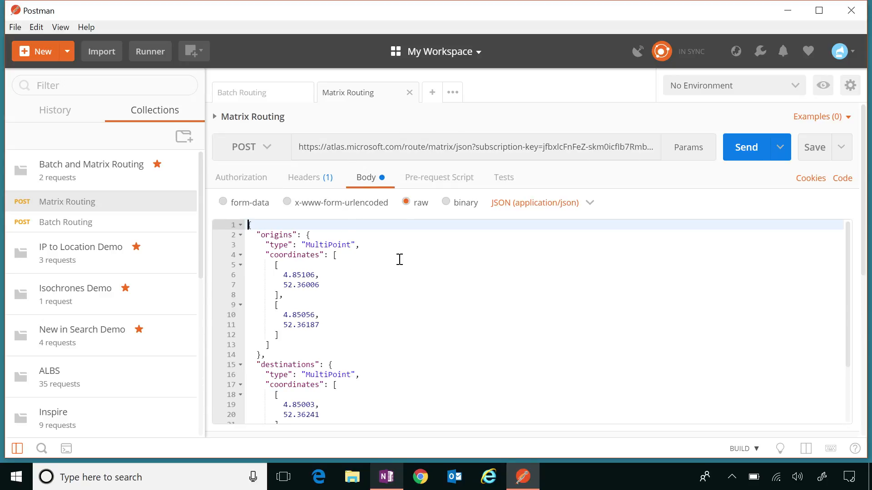
mouse_move(505, 277)
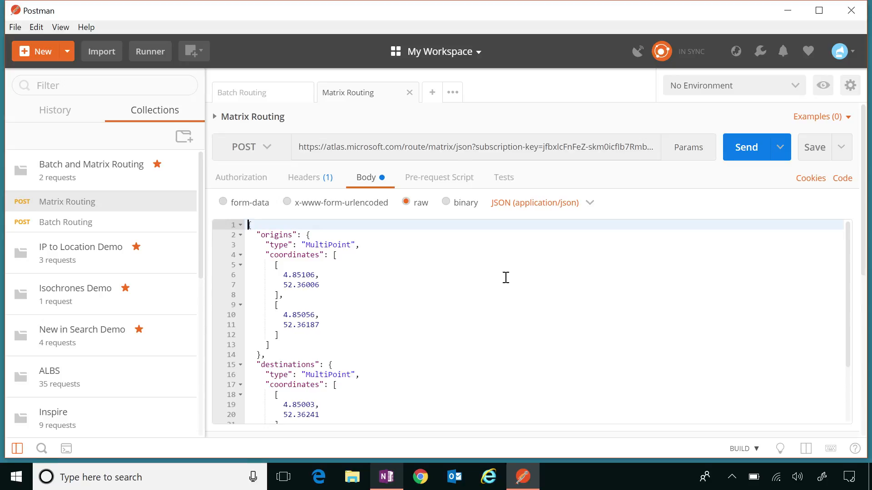
scroll("down", 3)
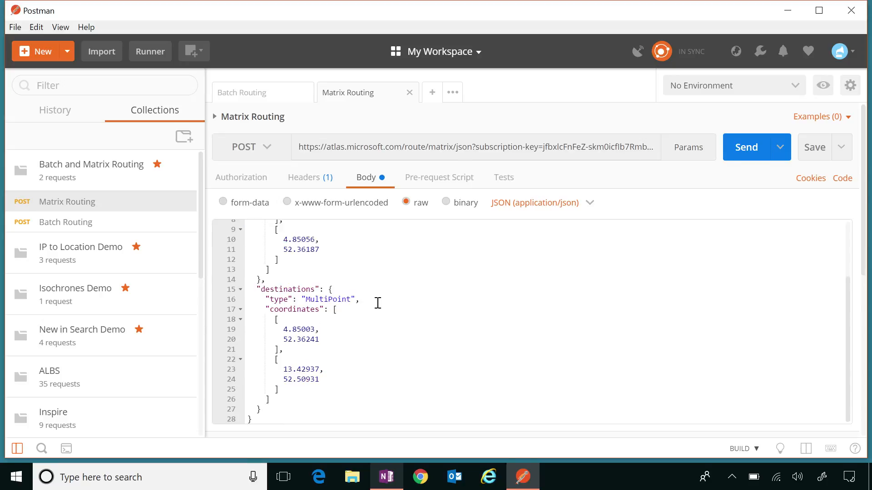
scroll("up", 3)
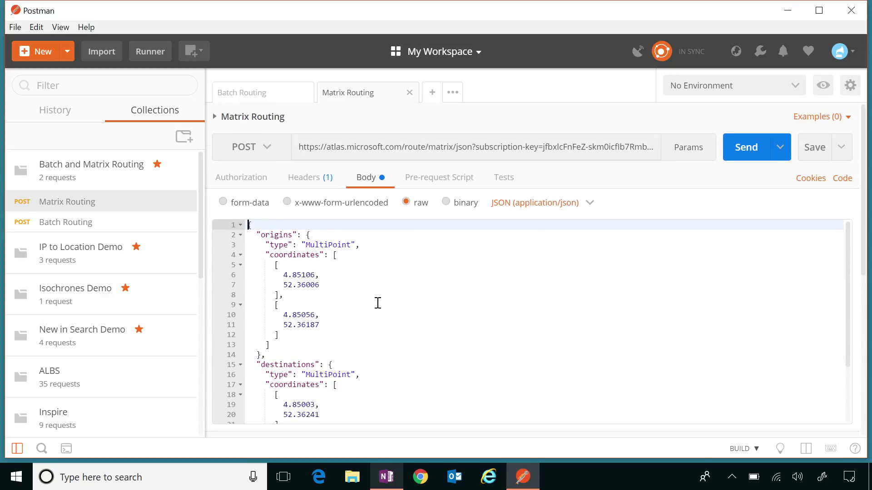
mouse_move(390, 277)
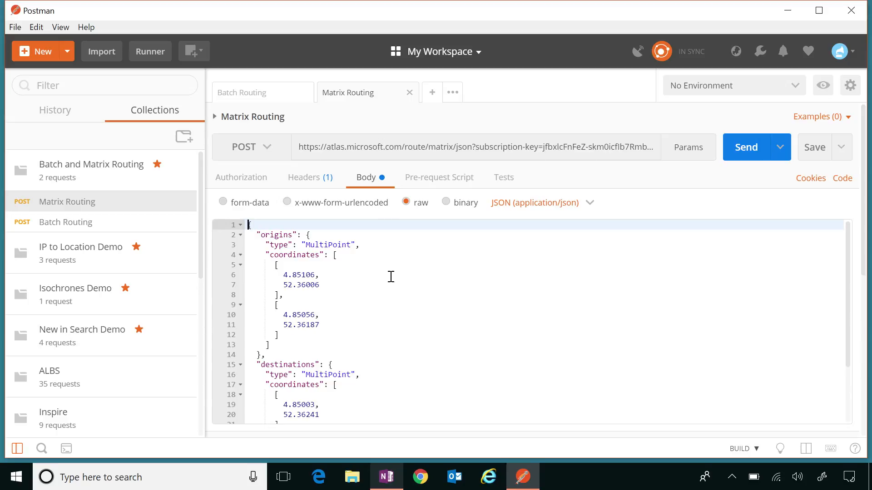
Send the Matrix Routing POST to Azure Maps for the route summary matrix
left_click(747, 147)
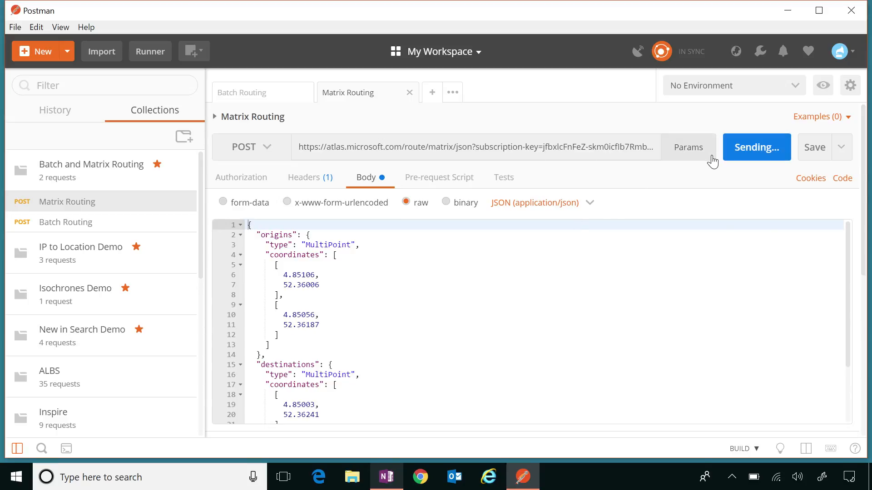
mouse_move(715, 218)
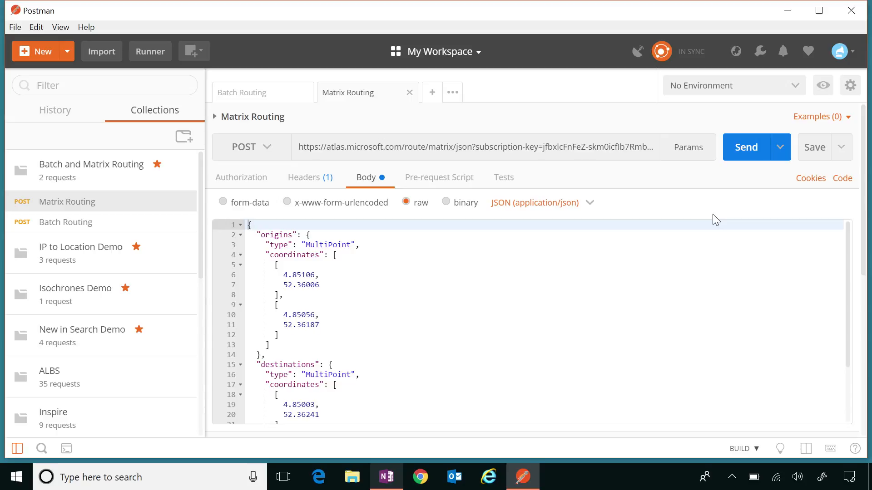
mouse_move(625, 247)
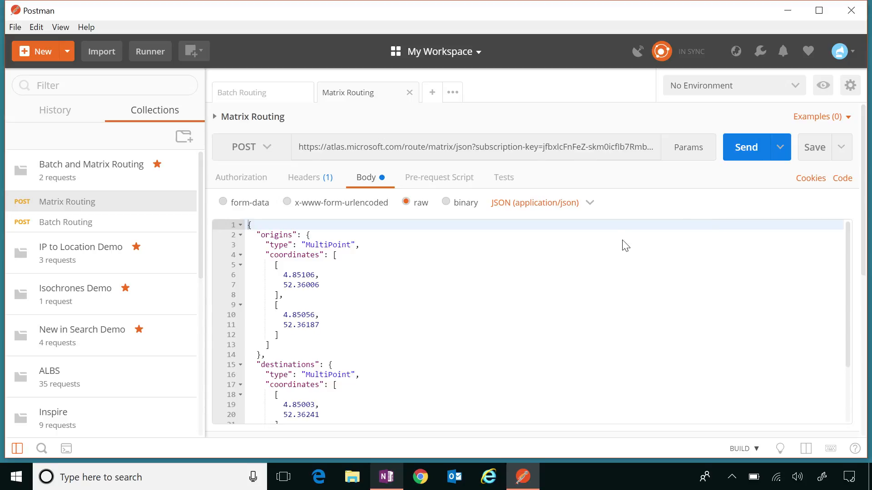
mouse_move(623, 242)
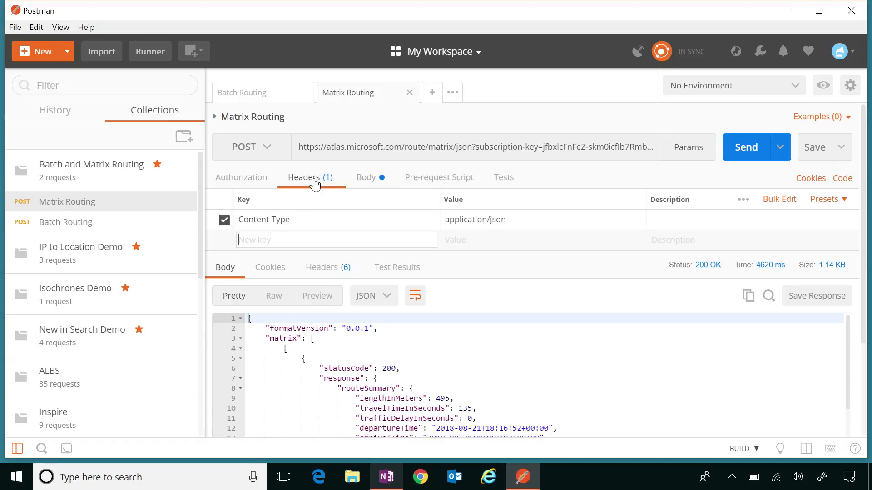
scroll("down", 3)
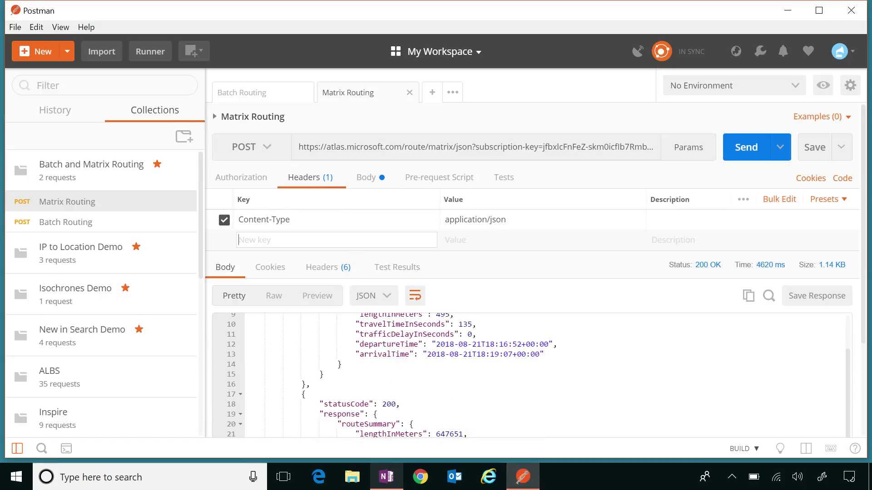
scroll("up", 3)
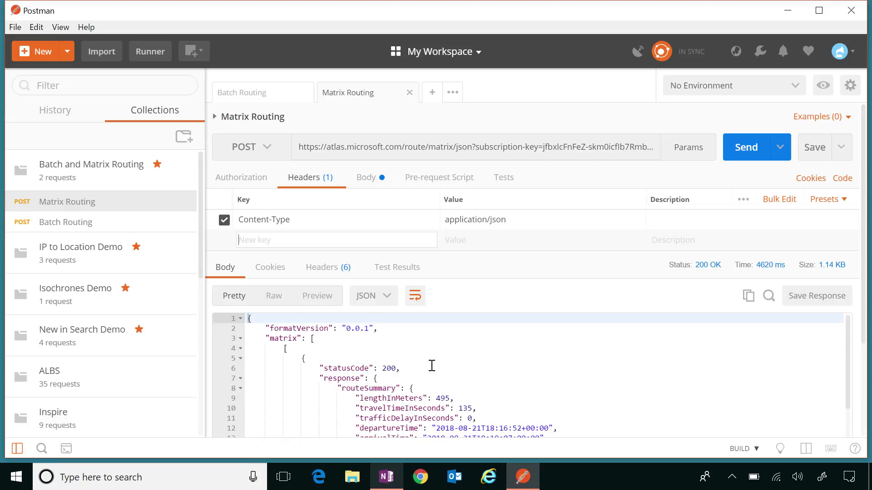
scroll("down", 3)
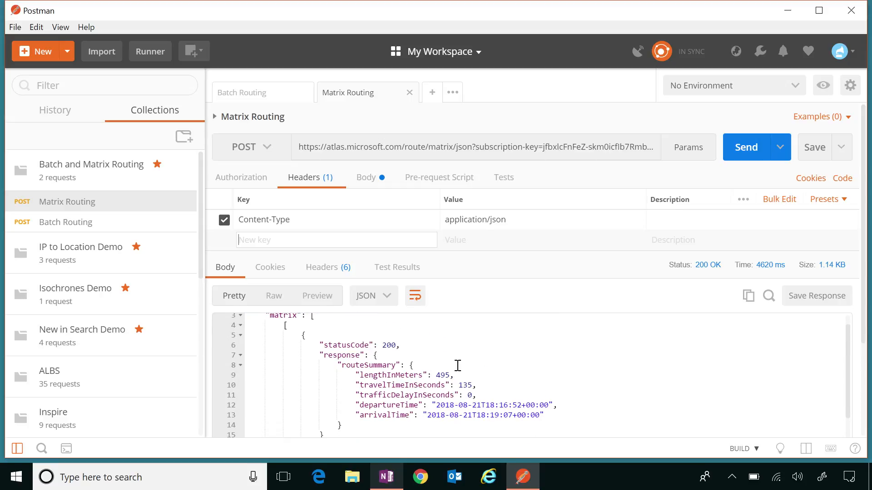
mouse_move(507, 366)
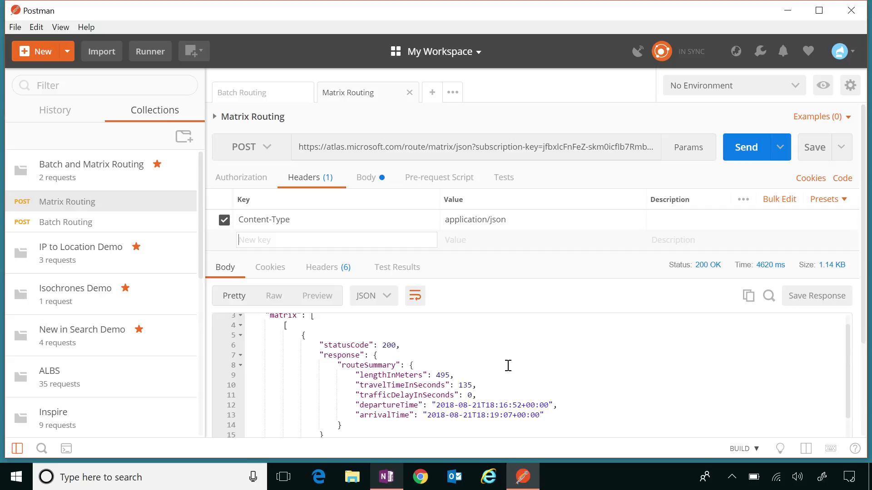
mouse_move(534, 351)
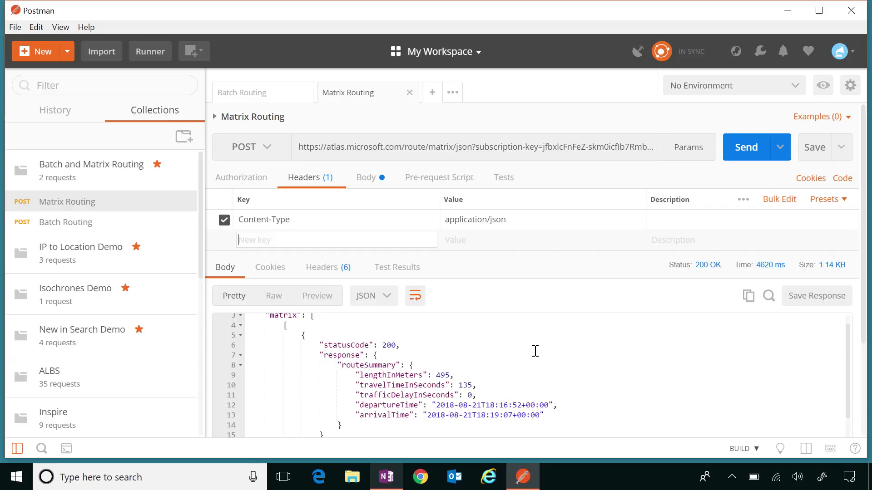